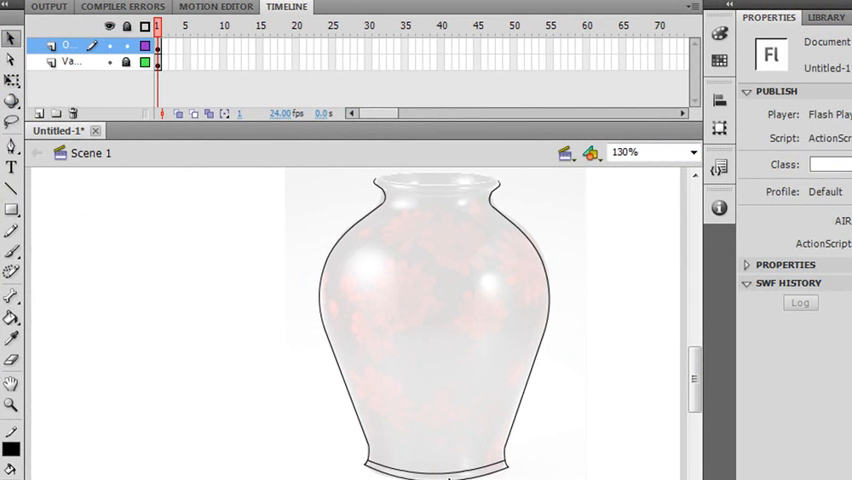
Bring up the Color panel from the workspace panel list, dismissing a stray file dialog
{"action": "left_click", "coordinate": [440, 320]}
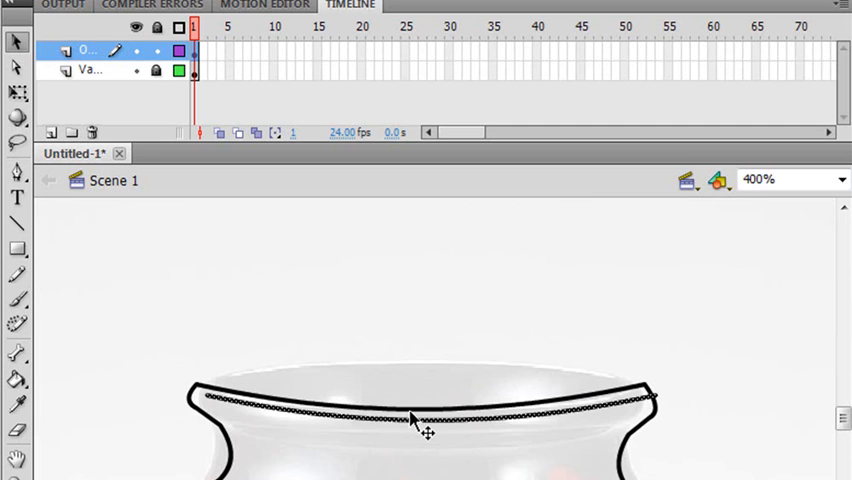
{"action": "left_click_drag", "start_coordinate": [410, 412], "coordinate": [410, 444]}
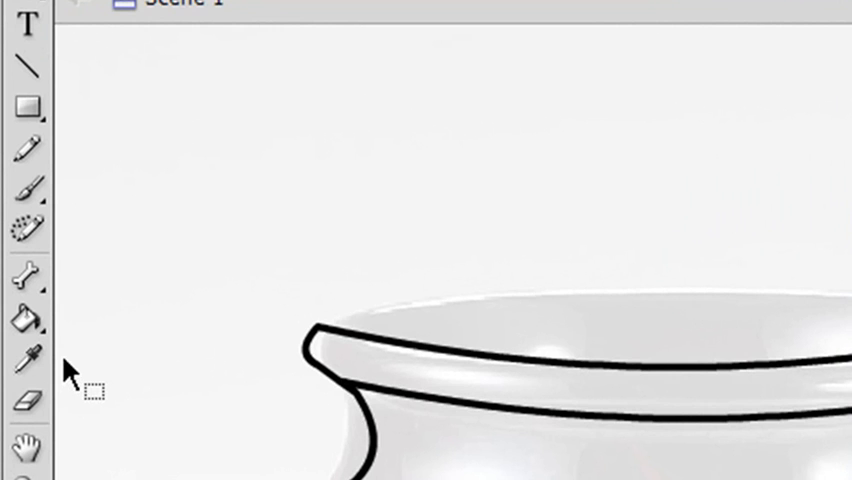
{"action": "mouse_move", "coordinate": [612, 418]}
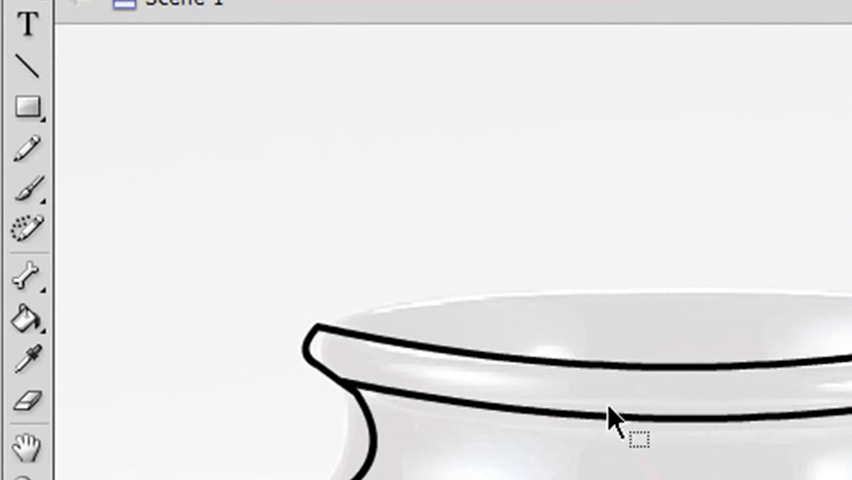
{"action": "mouse_move", "coordinate": [640, 390]}
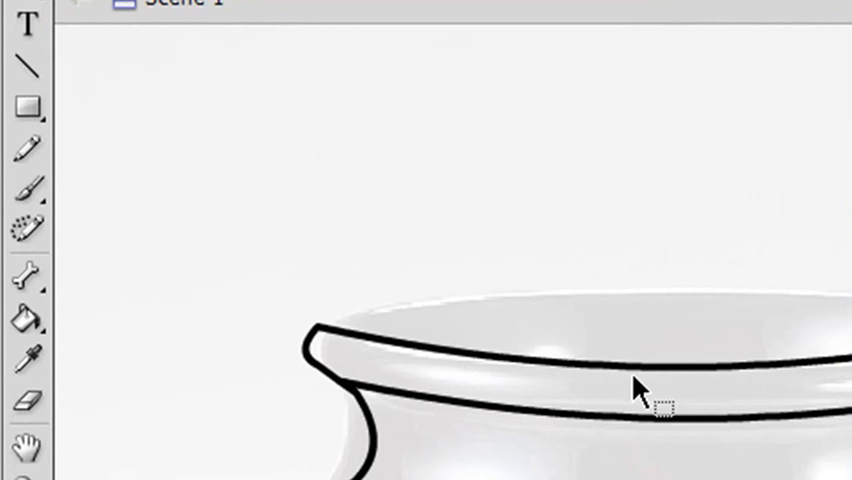
{"action": "mouse_move", "coordinate": [28, 68]}
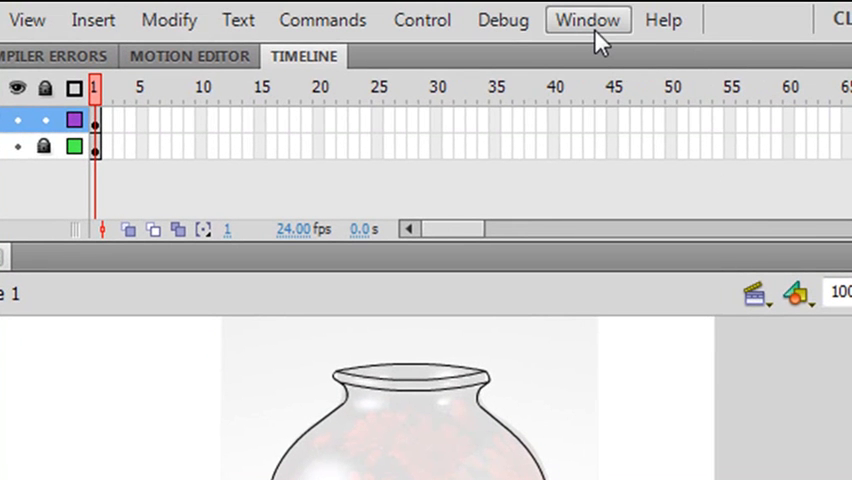
{"action": "left_click", "coordinate": [588, 20]}
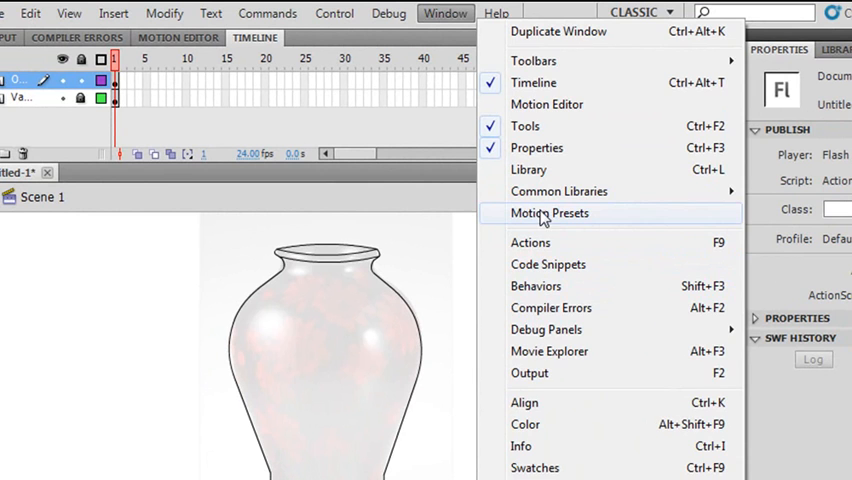
{"action": "left_click", "coordinate": [524, 424]}
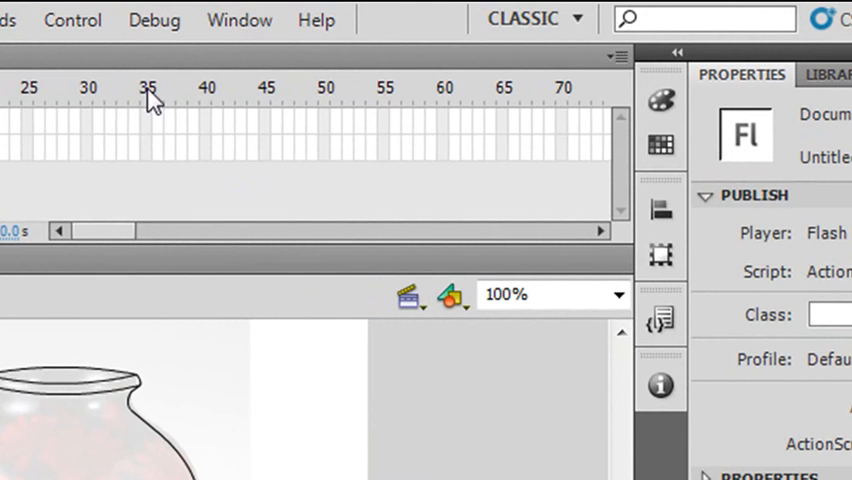
{"action": "left_click", "coordinate": [240, 20]}
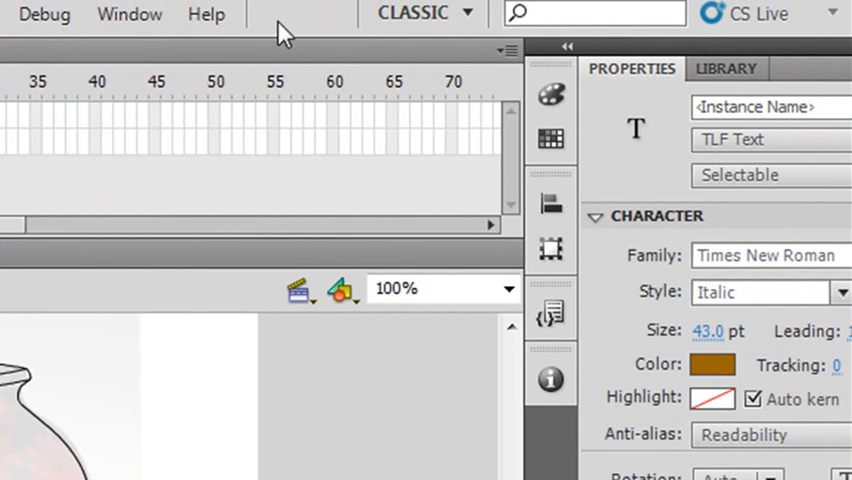
{"action": "left_click", "coordinate": [128, 14]}
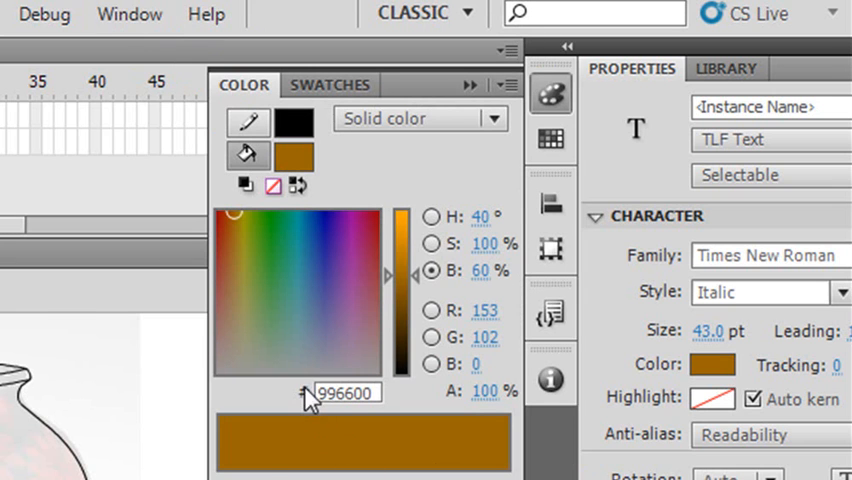
{"action": "mouse_move", "coordinate": [164, 470]}
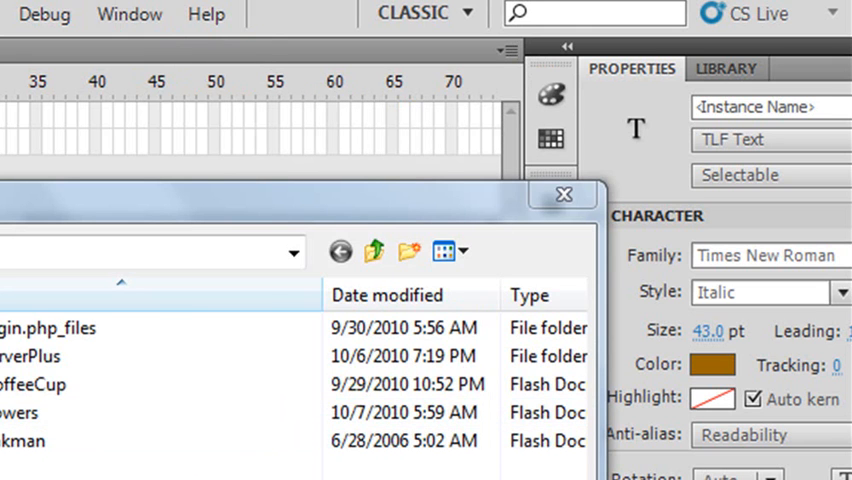
{"action": "left_click", "coordinate": [564, 194]}
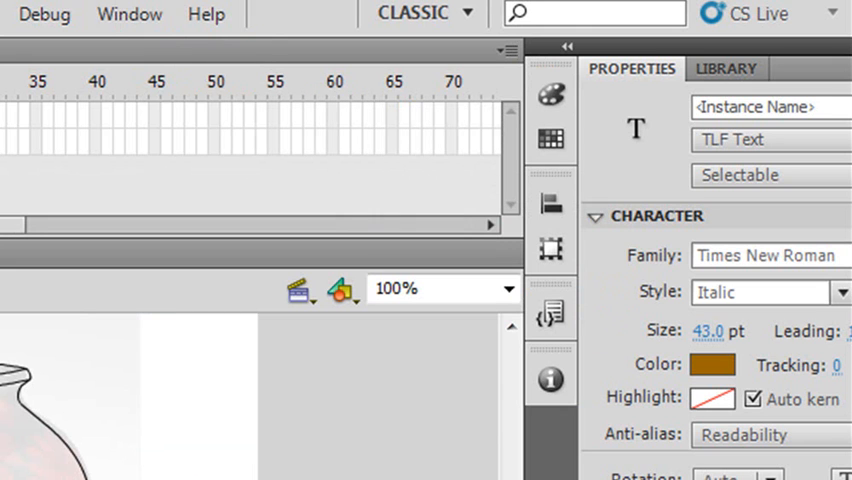
{"action": "left_click", "coordinate": [128, 14]}
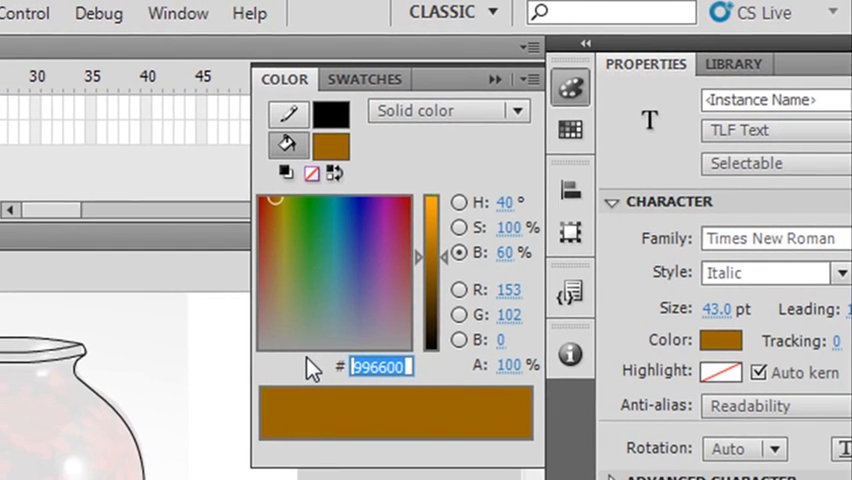
Enter hex FF0000, then 00FF00, then 0000FF as a solid fill colour
{"action": "type", "text": "ff"}
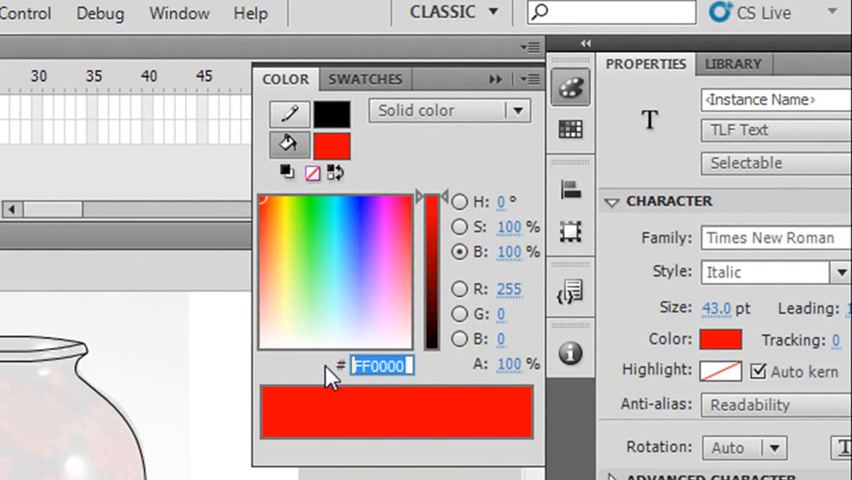
{"action": "type", "text": "00FF00"}
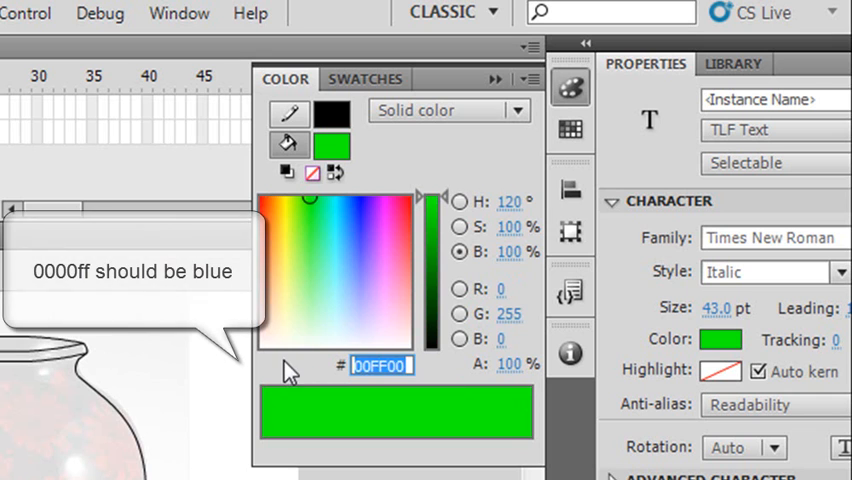
{"action": "type", "text": "0000ff"}
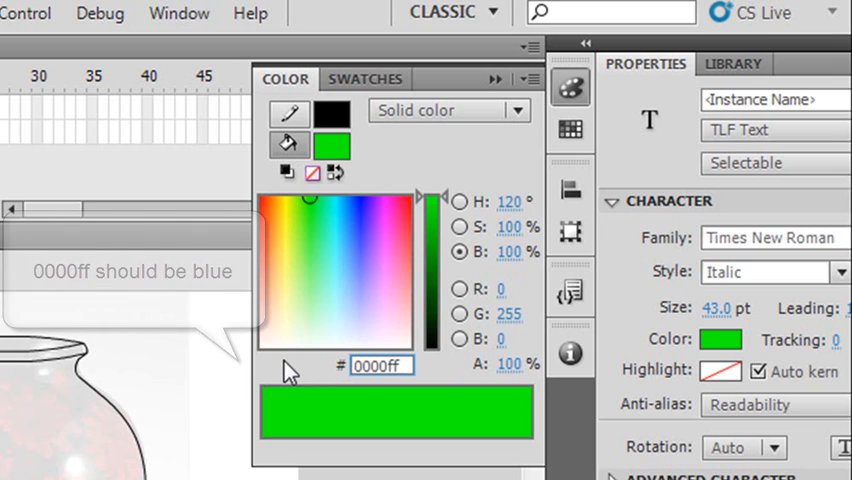
{"action": "type", "text": "0000FF"}
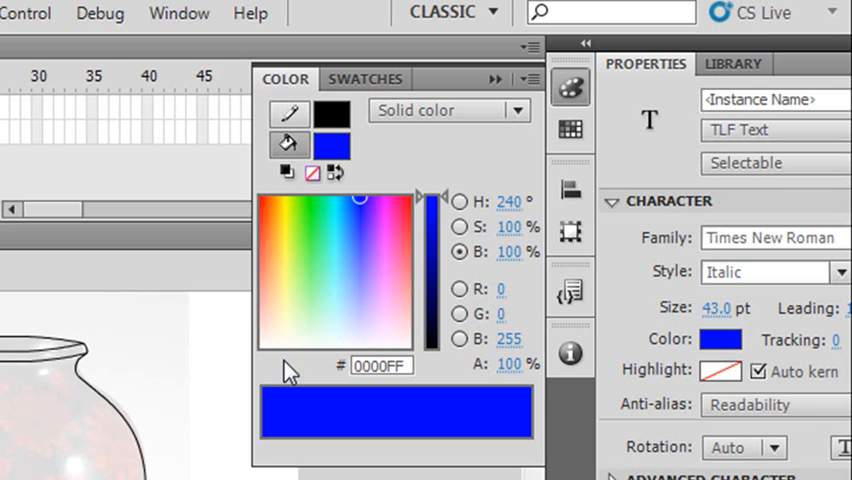
{"action": "mouse_move", "coordinate": [420, 376]}
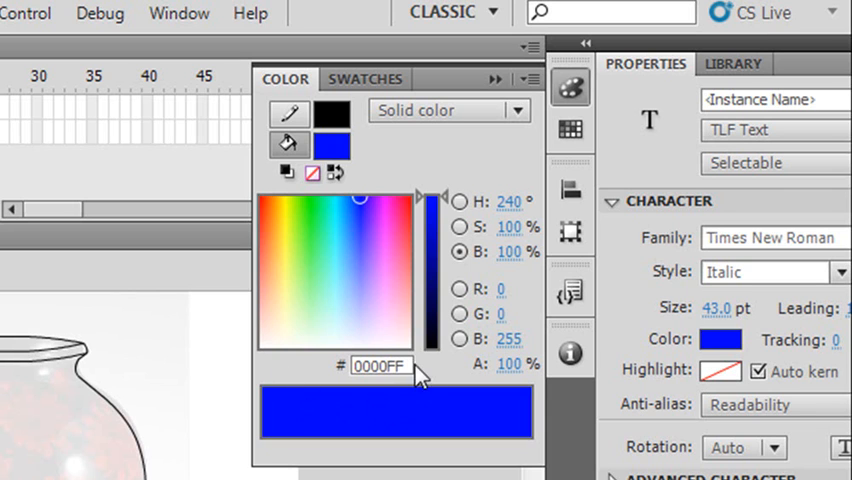
{"action": "mouse_move", "coordinate": [400, 366]}
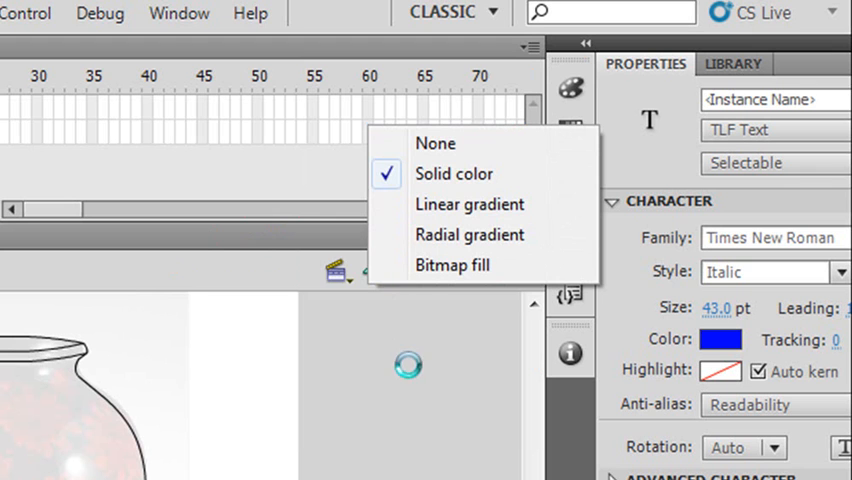
{"action": "left_click", "coordinate": [180, 12]}
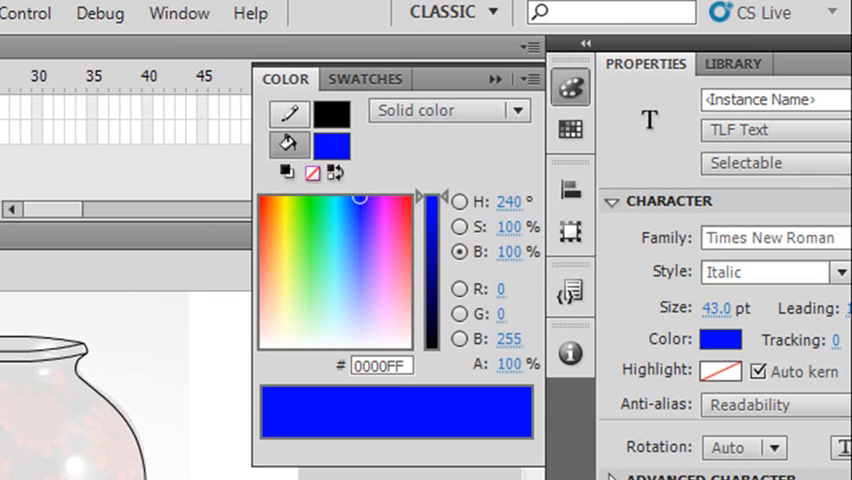
{"action": "mouse_move", "coordinate": [320, 418]}
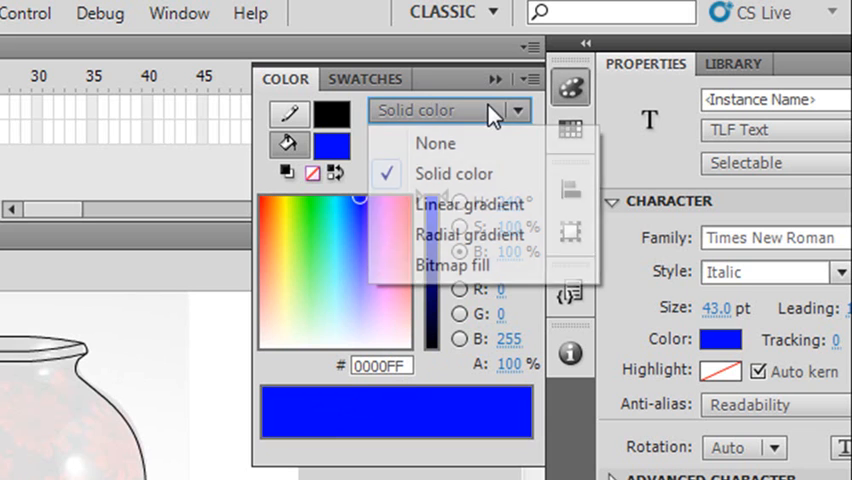
Peek at the fill-type dropdown, then close the menus and the Color panel
{"action": "left_click", "coordinate": [454, 172]}
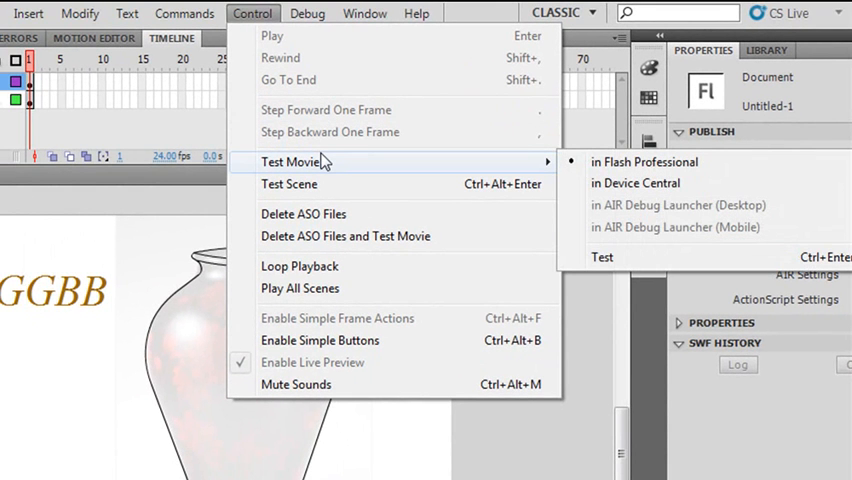
{"action": "mouse_move", "coordinate": [16, 412]}
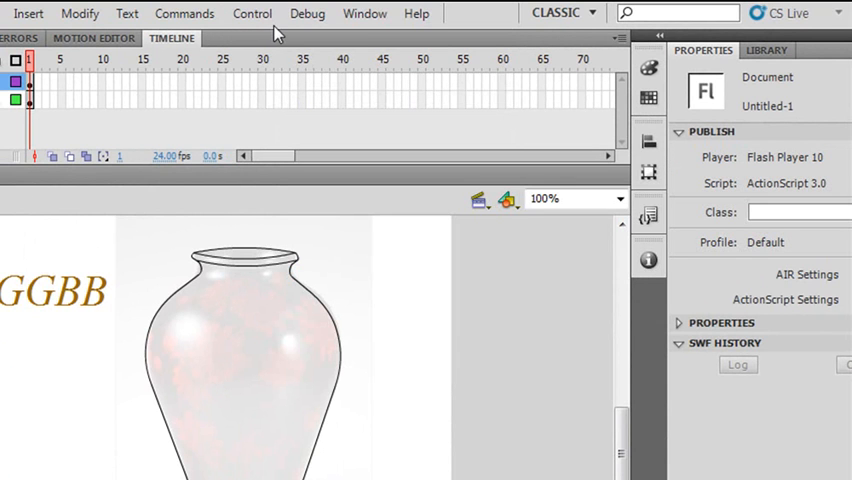
{"action": "left_click", "coordinate": [364, 12]}
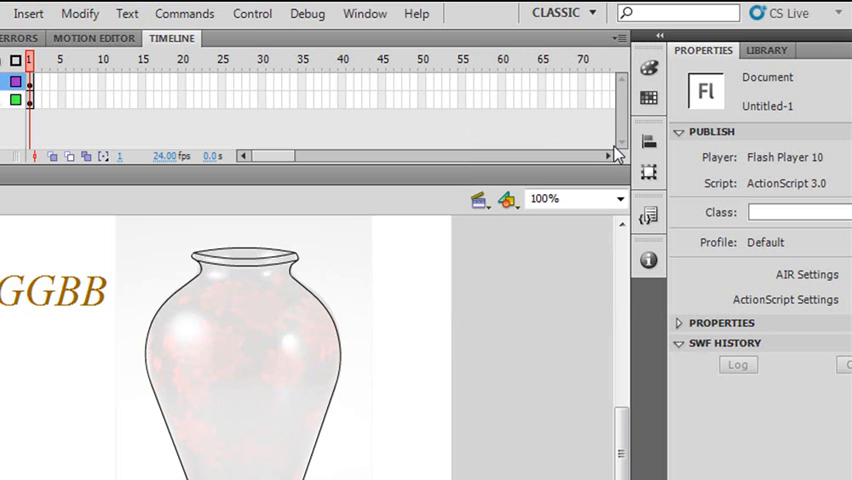
Reopen the Color panel as a linear gradient and select its first colour stop
{"action": "left_click", "coordinate": [364, 12]}
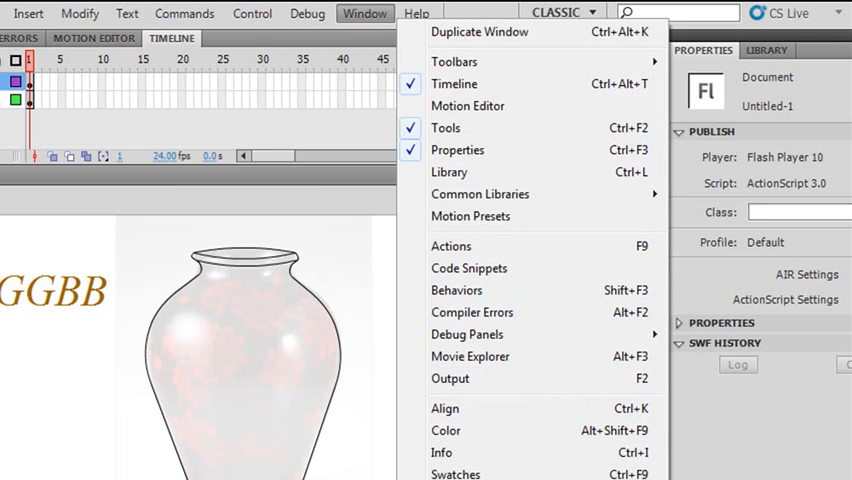
{"action": "mouse_move", "coordinate": [448, 172]}
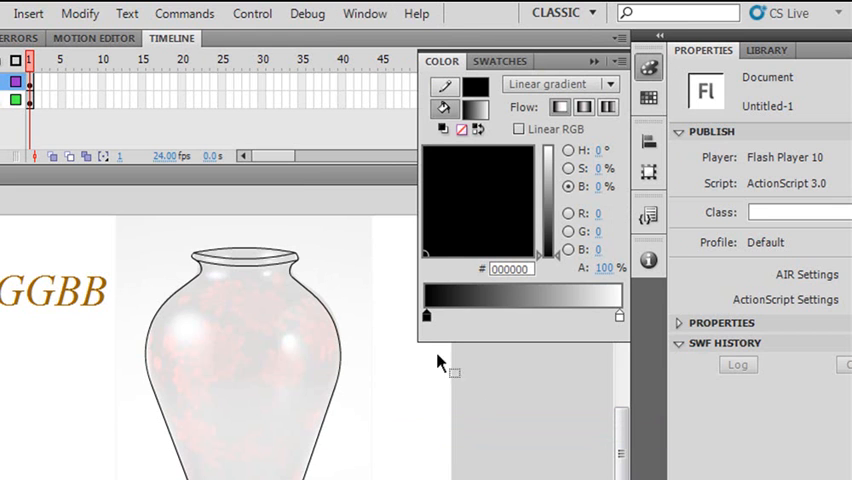
{"action": "left_click", "coordinate": [424, 316]}
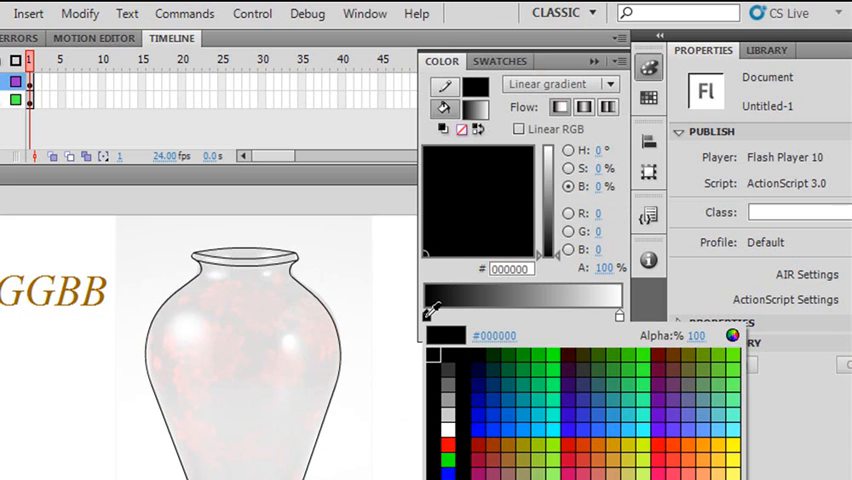
{"action": "left_click", "coordinate": [710, 448]}
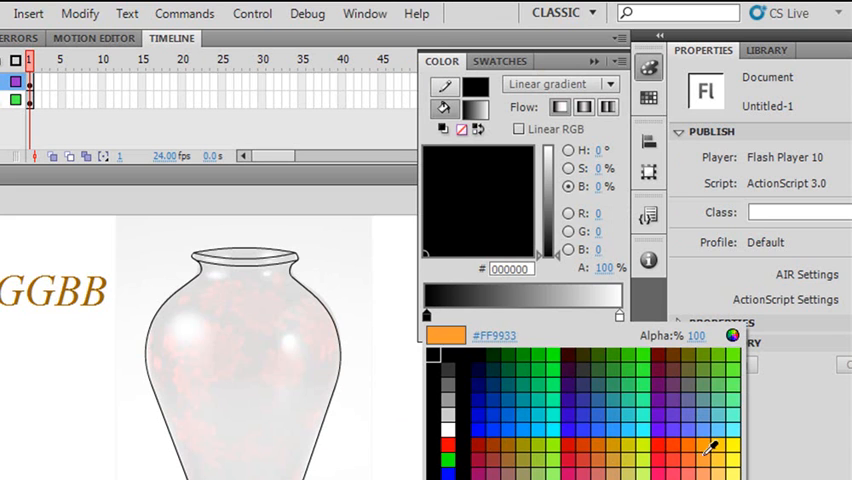
{"action": "left_click", "coordinate": [622, 372]}
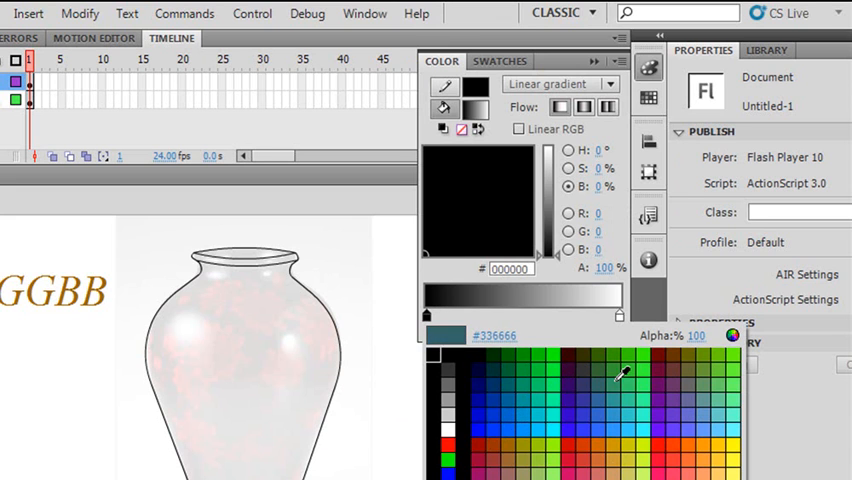
{"action": "left_click", "coordinate": [620, 376]}
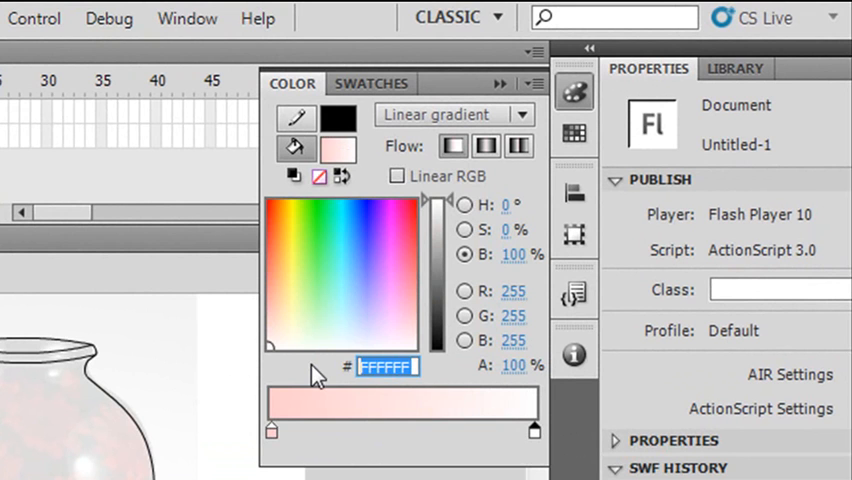
Give the first gradient stop an orange hex value (B8...) and commit it
{"action": "type", "text": "b8"}
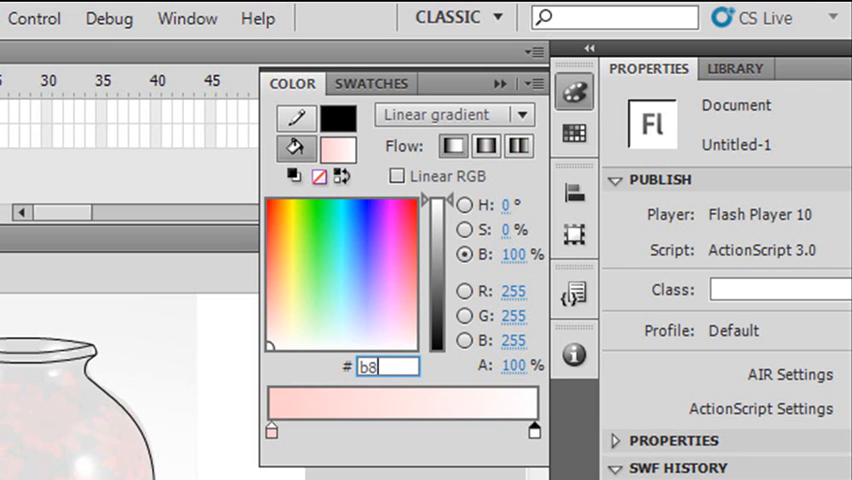
{"action": "type", "text": "624"}
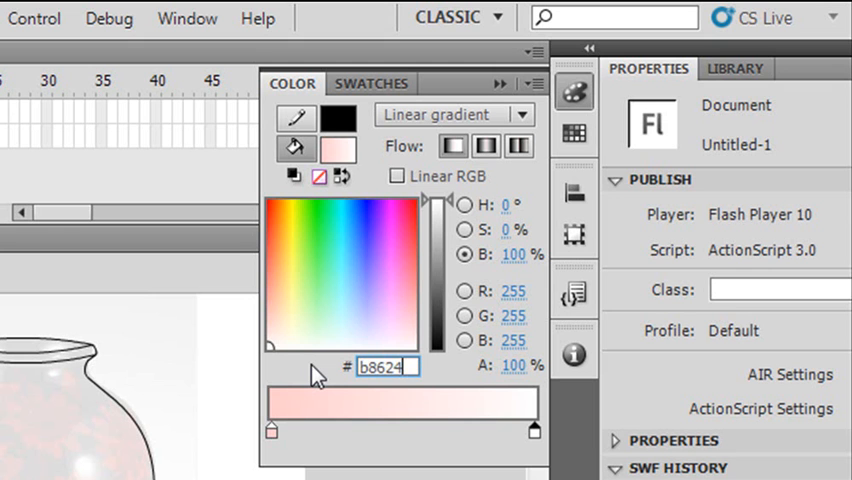
{"action": "type", "text": "1"}
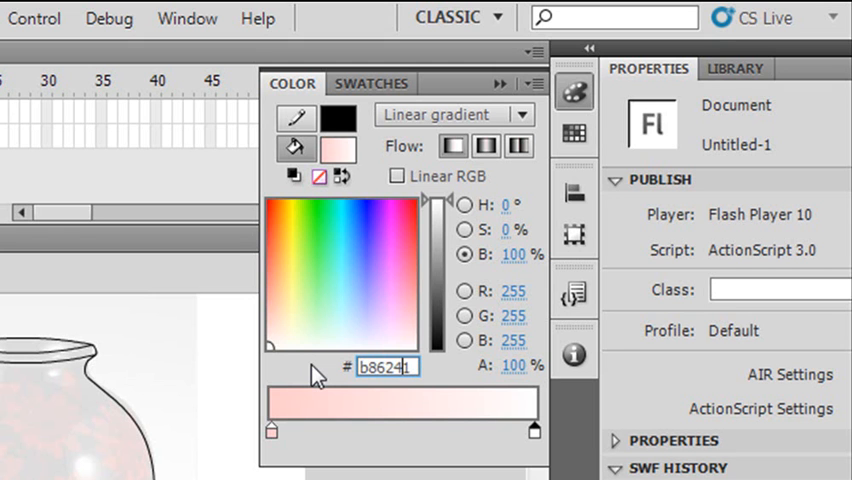
{"action": "left_click", "coordinate": [276, 252]}
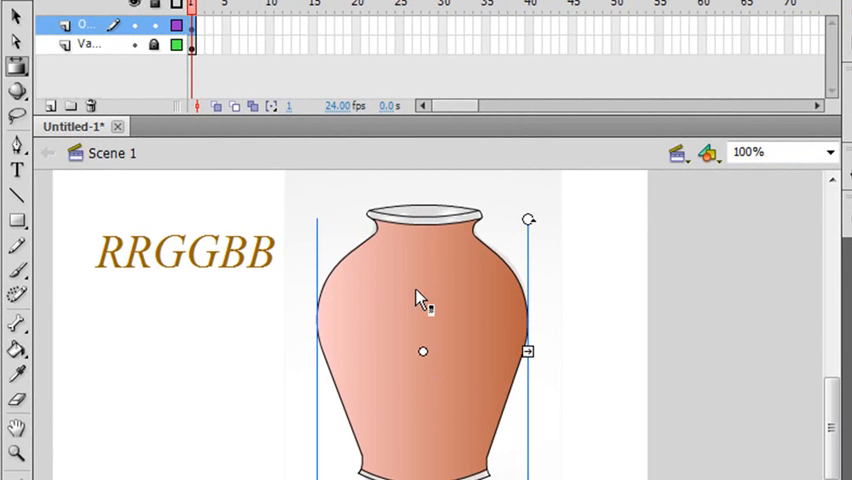
Fill the vase shape with the orange gradient using the Paint Bucket
{"action": "left_click", "coordinate": [532, 8]}
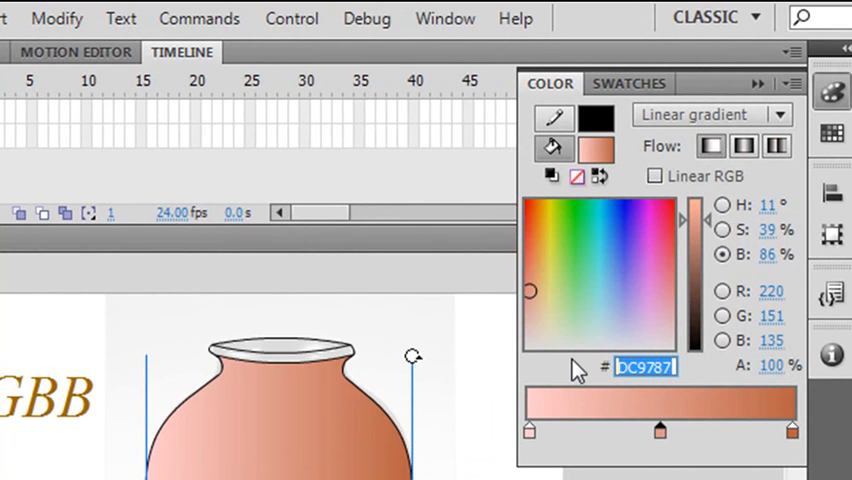
{"action": "type", "text": "ffffff"}
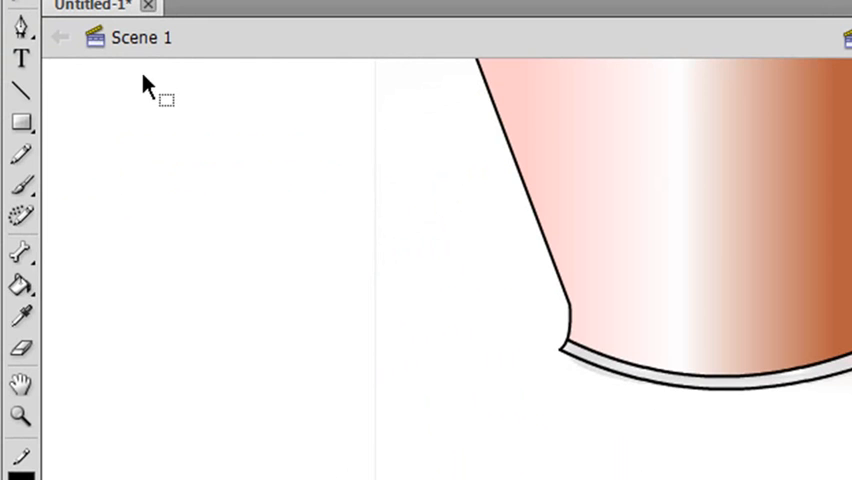
Switch to the Gradient Transform tool to shift the highlight off-centre
{"action": "left_click", "coordinate": [20, 286]}
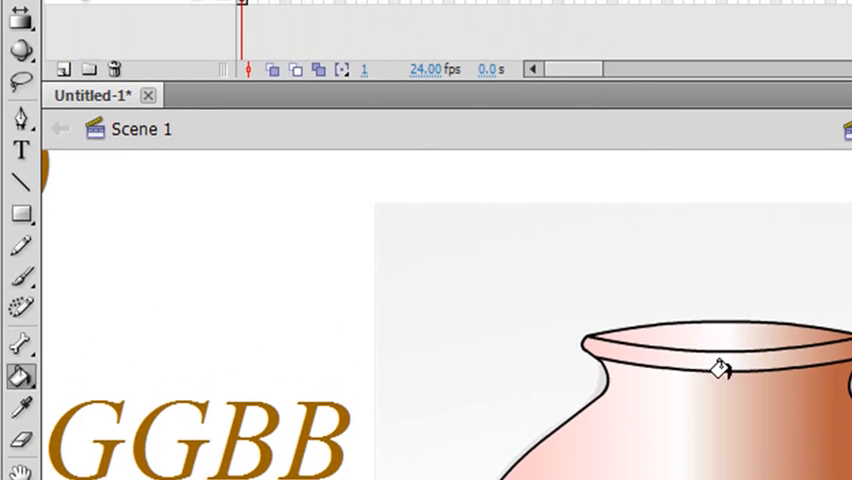
{"action": "mouse_move", "coordinate": [238, 220]}
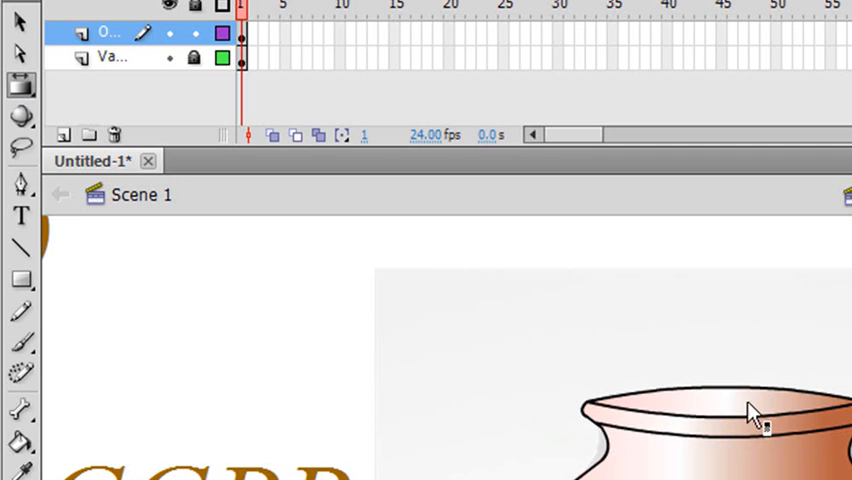
{"action": "mouse_move", "coordinate": [758, 408]}
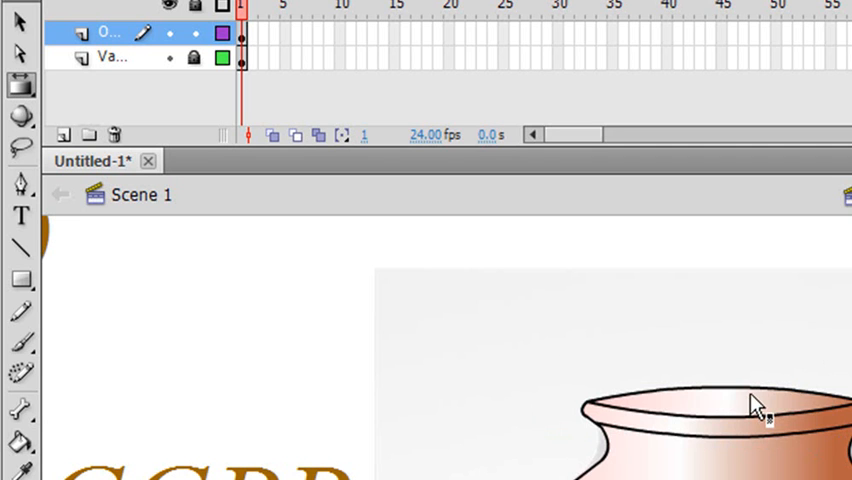